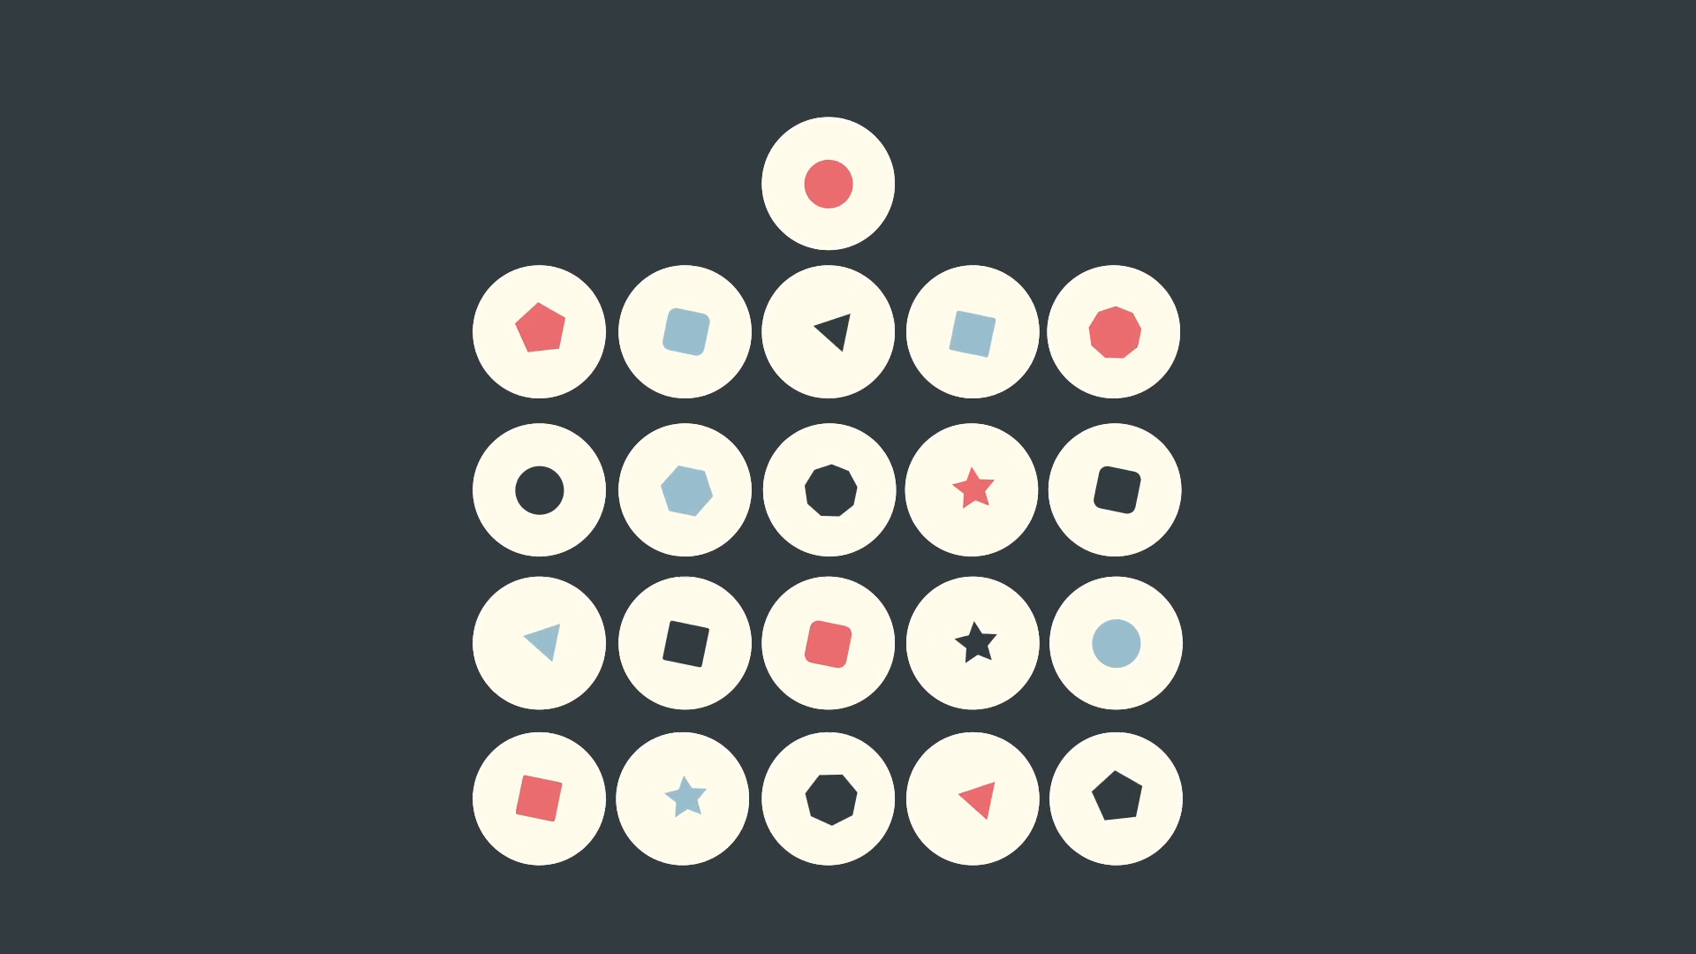
{"action": "left_click", "coordinate": [684, 491]}
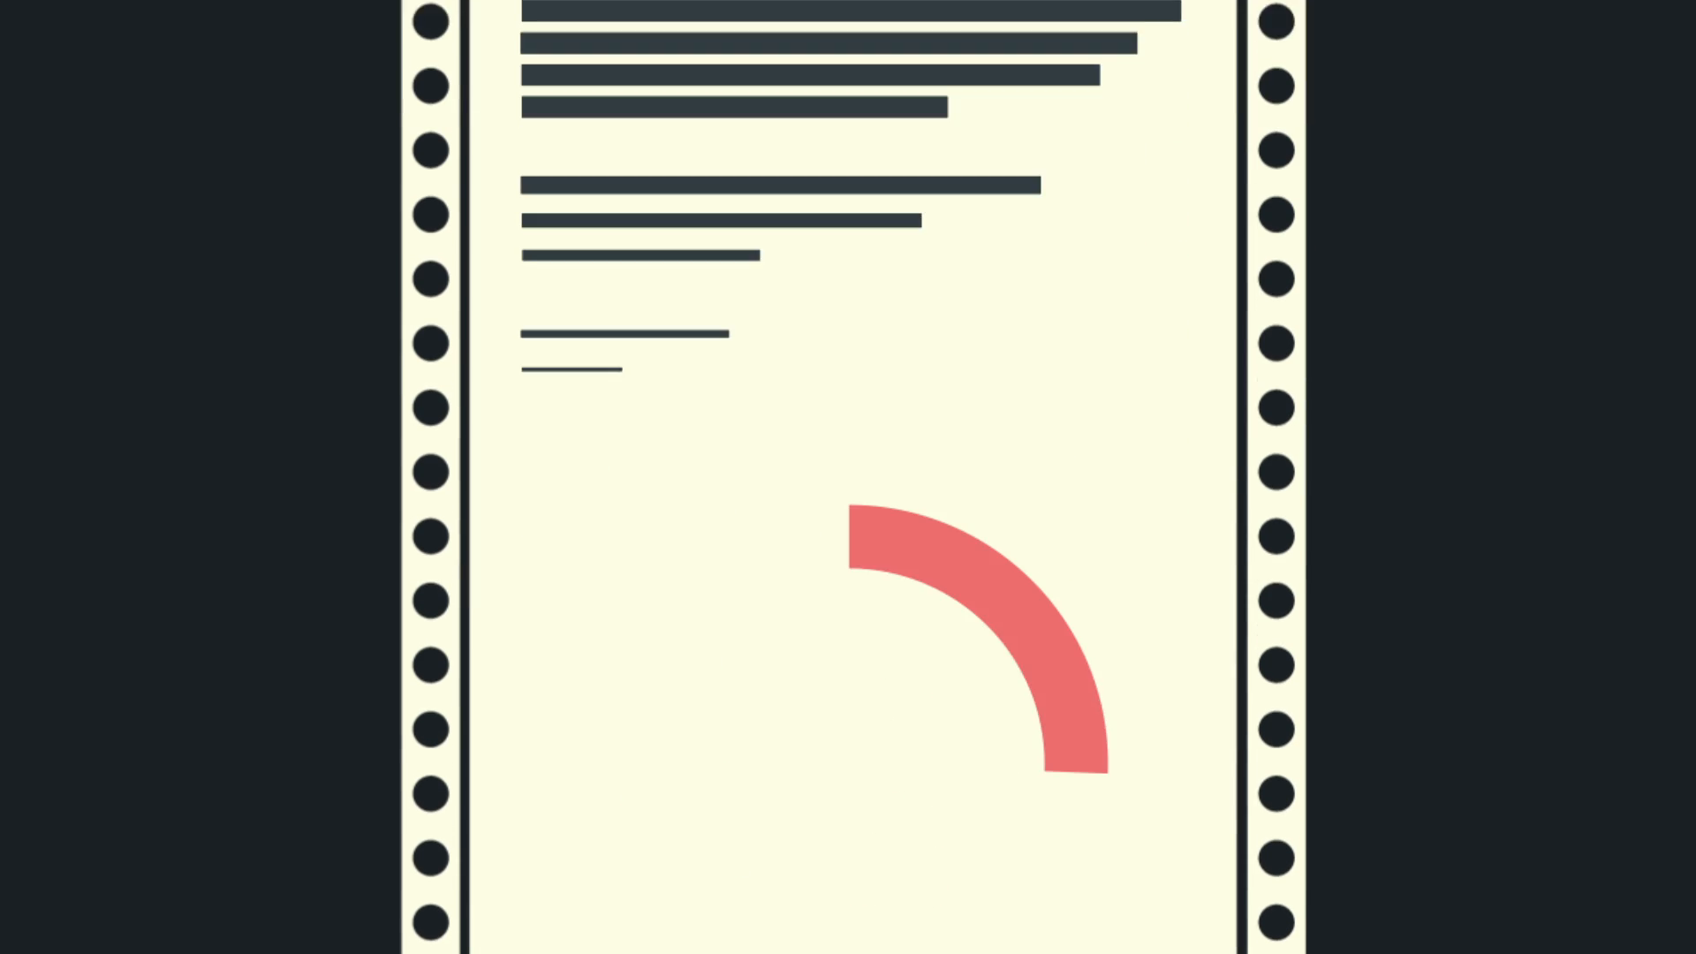
{"action": "scroll", "scroll_direction": "down", "scroll_amount": 3}
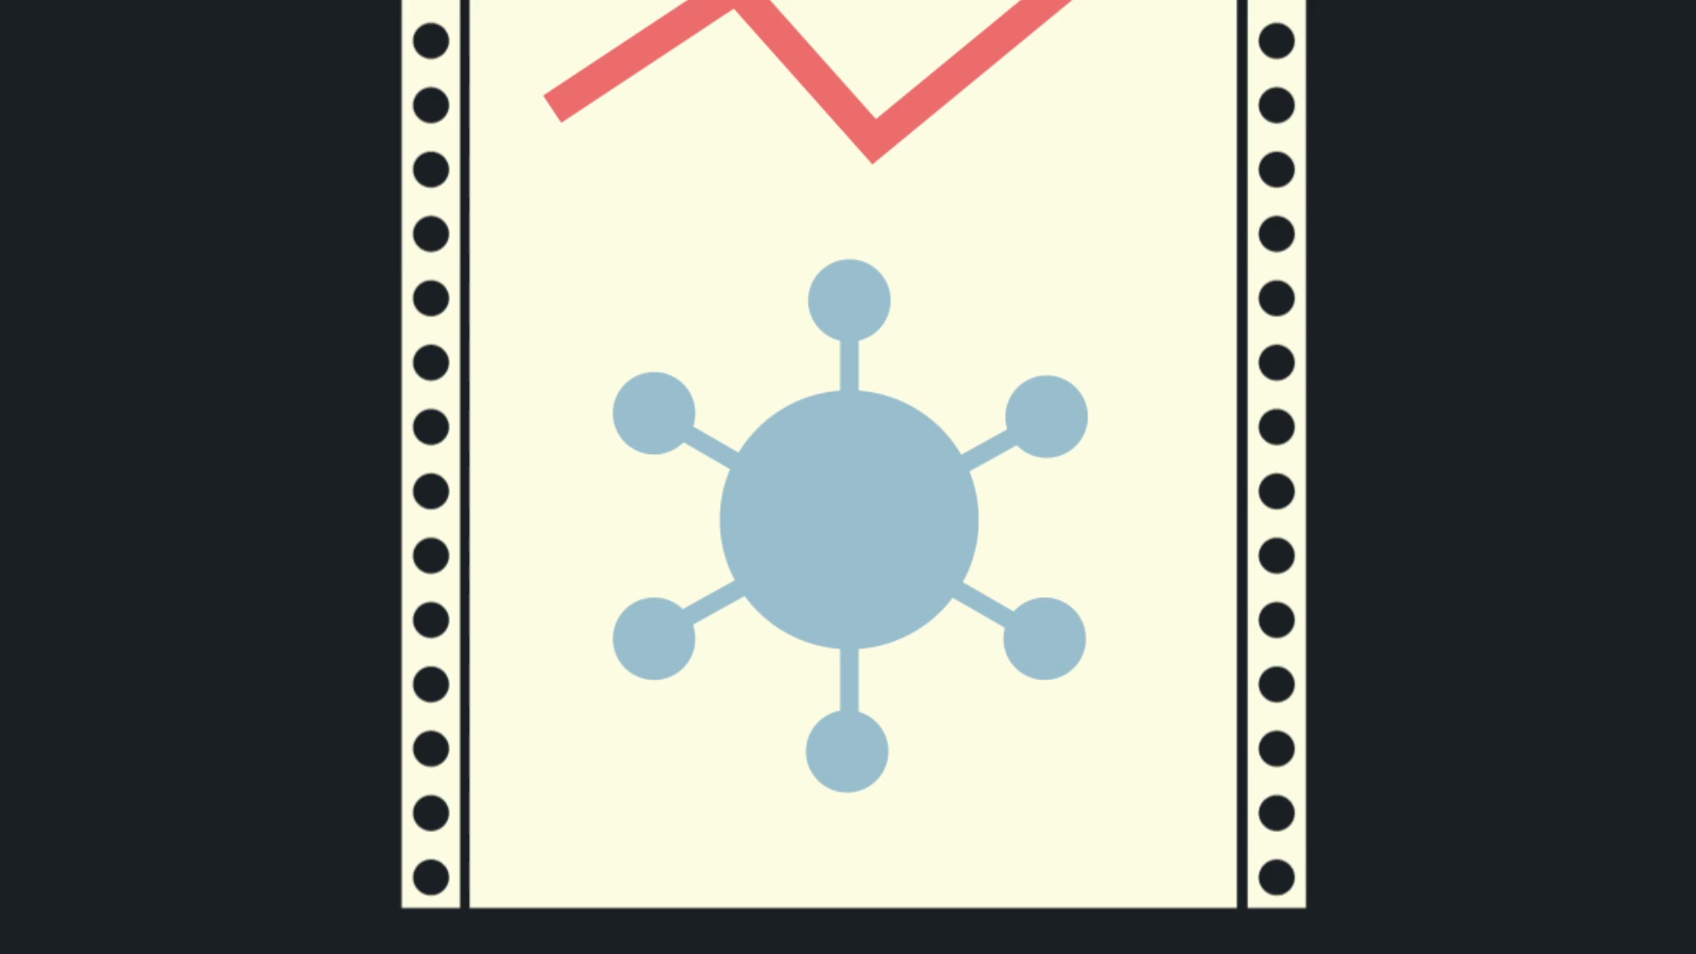